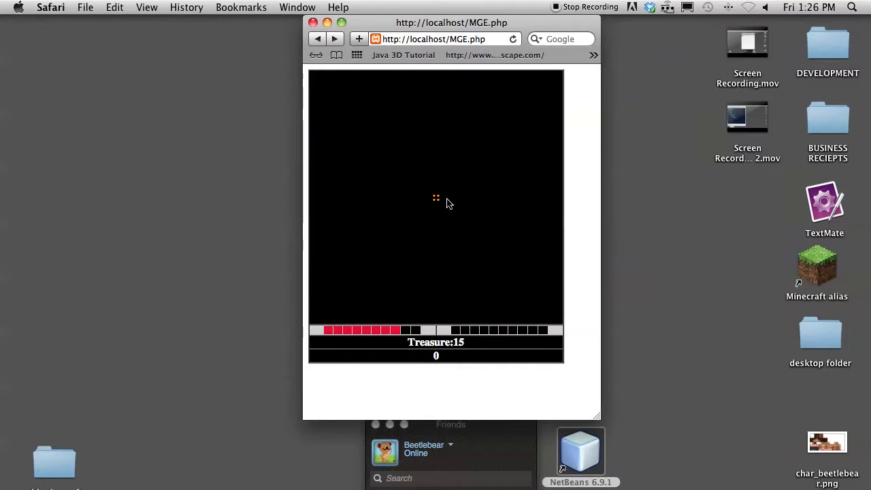
mouse_move(583, 67)
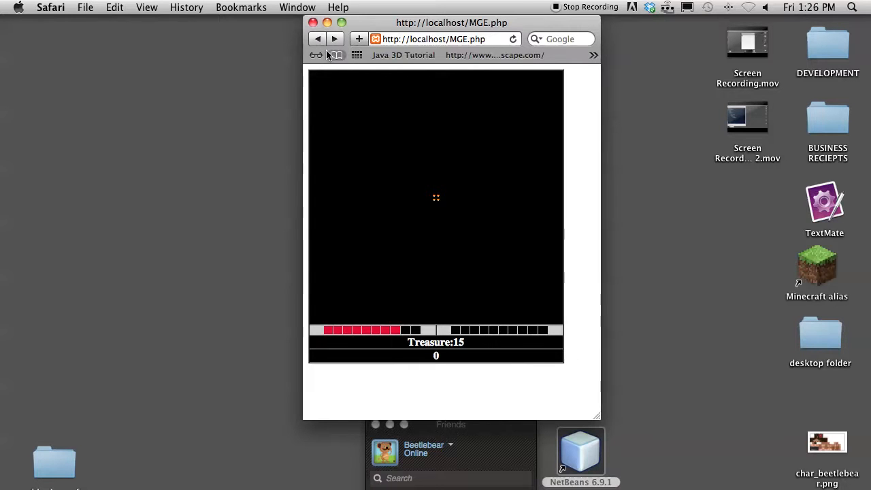
mouse_move(502, 254)
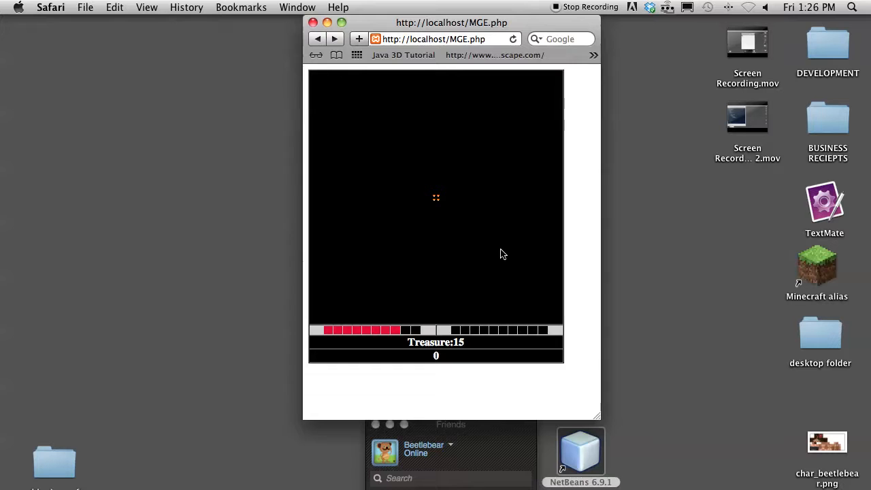
mouse_move(541, 261)
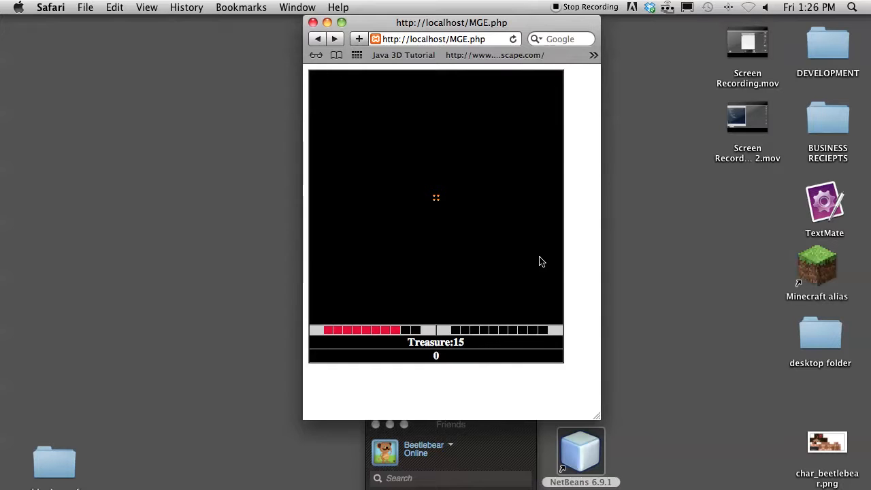
mouse_move(362, 69)
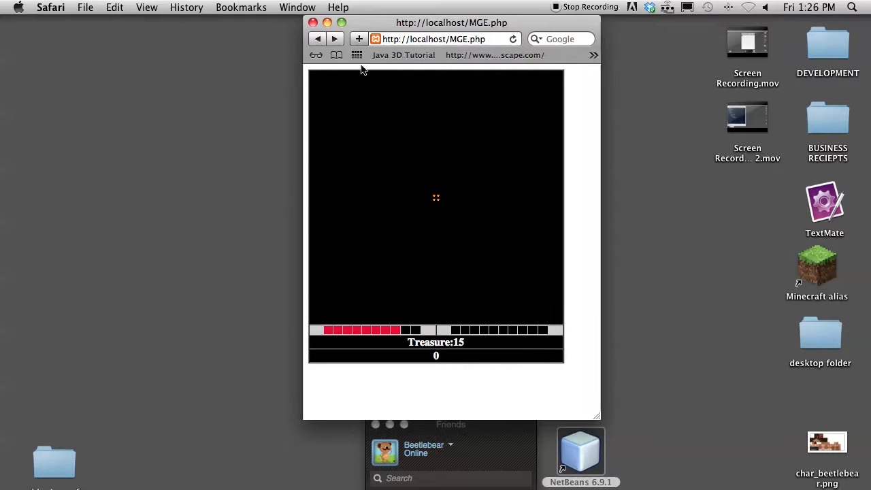
mouse_move(456, 157)
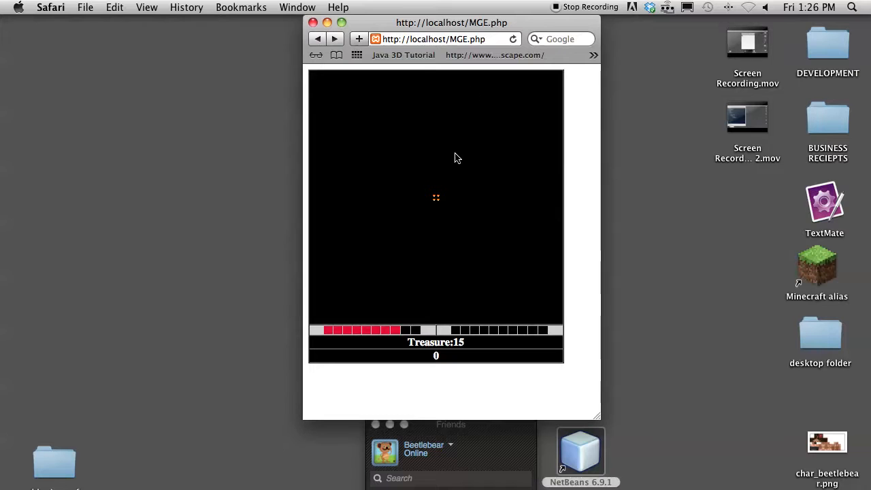
mouse_move(551, 89)
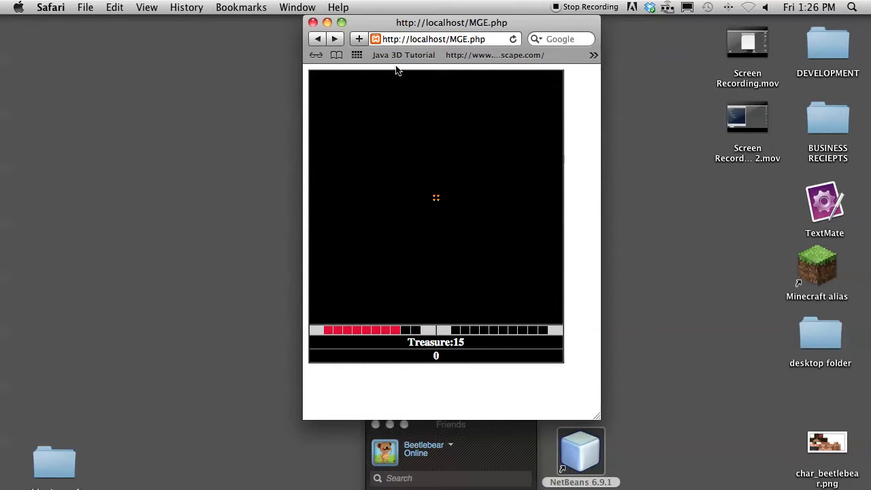
mouse_move(446, 228)
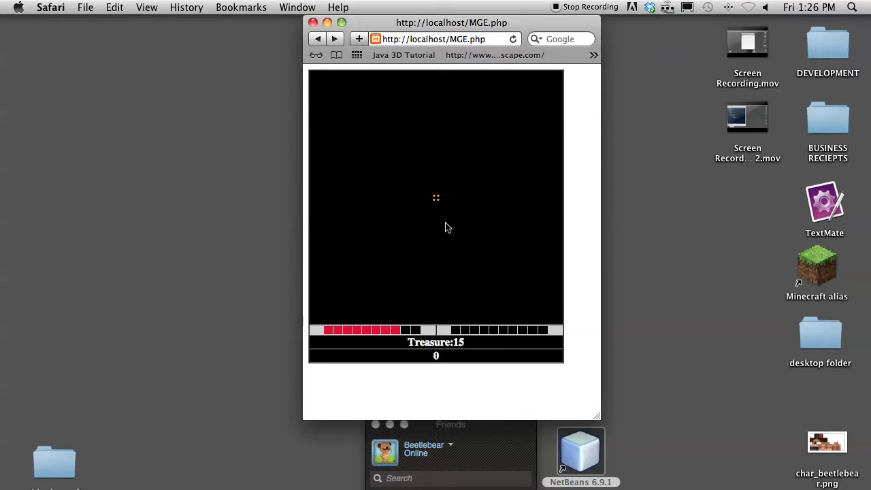
mouse_move(405, 312)
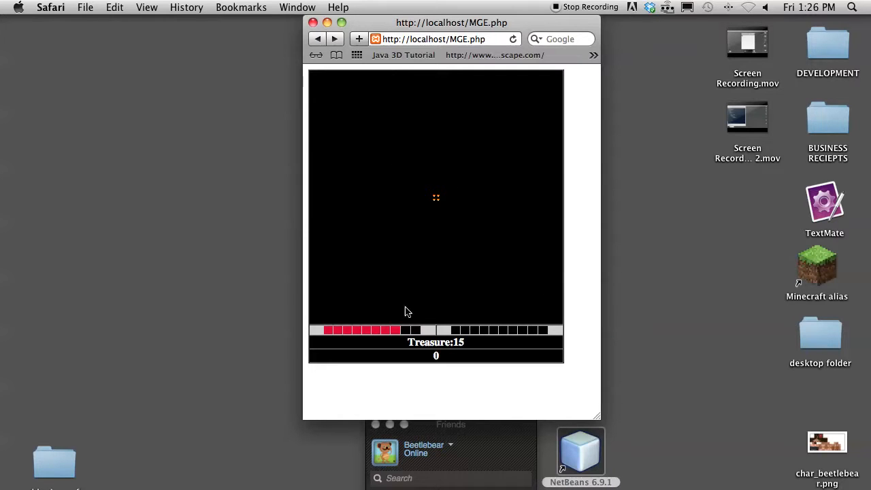
mouse_move(476, 216)
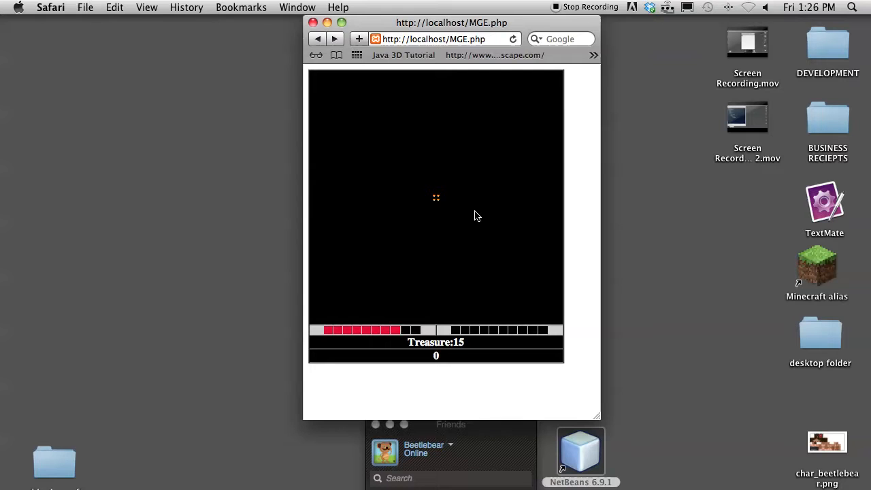
mouse_move(482, 222)
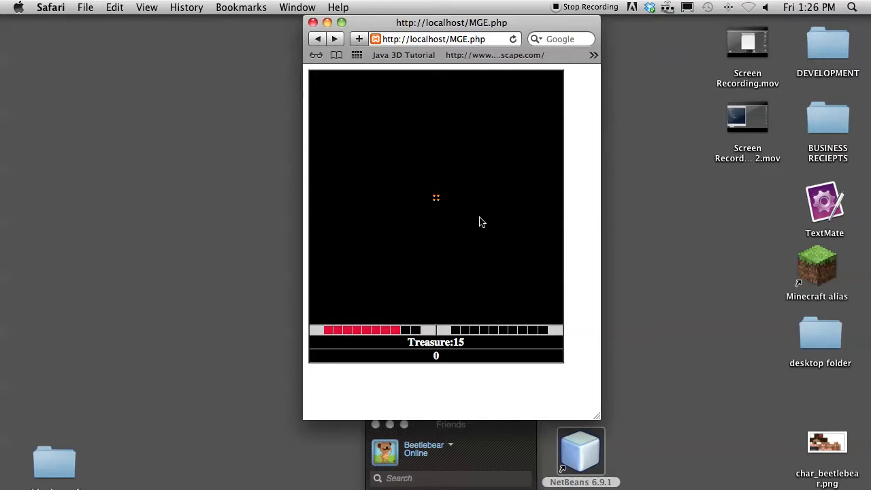
mouse_move(494, 211)
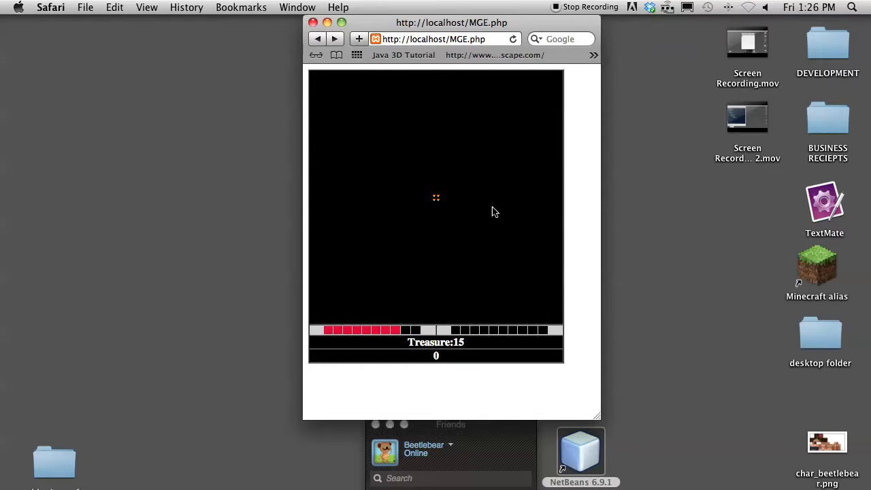